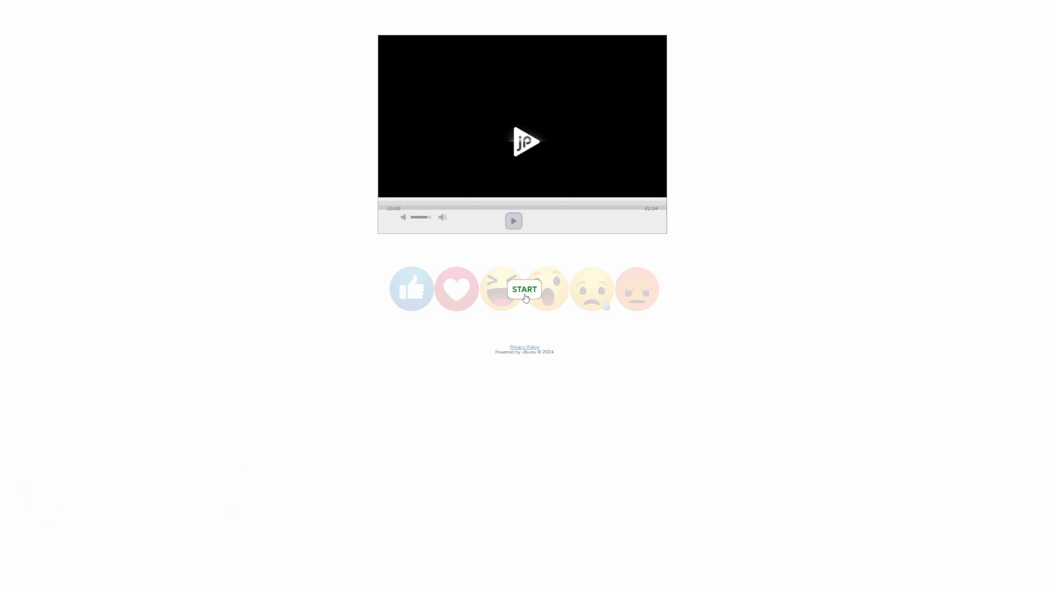
# - Start the emoji-reaction video survey, dismiss the 'not reacted recently' warning, and resume playback
pyautogui.click(524, 289)
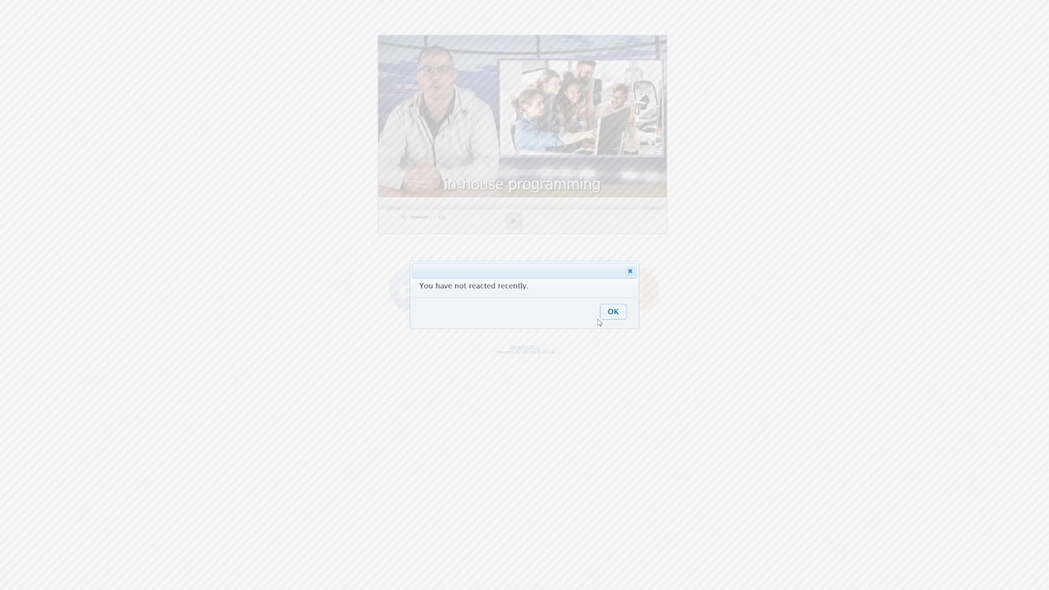
pyautogui.click(612, 312)
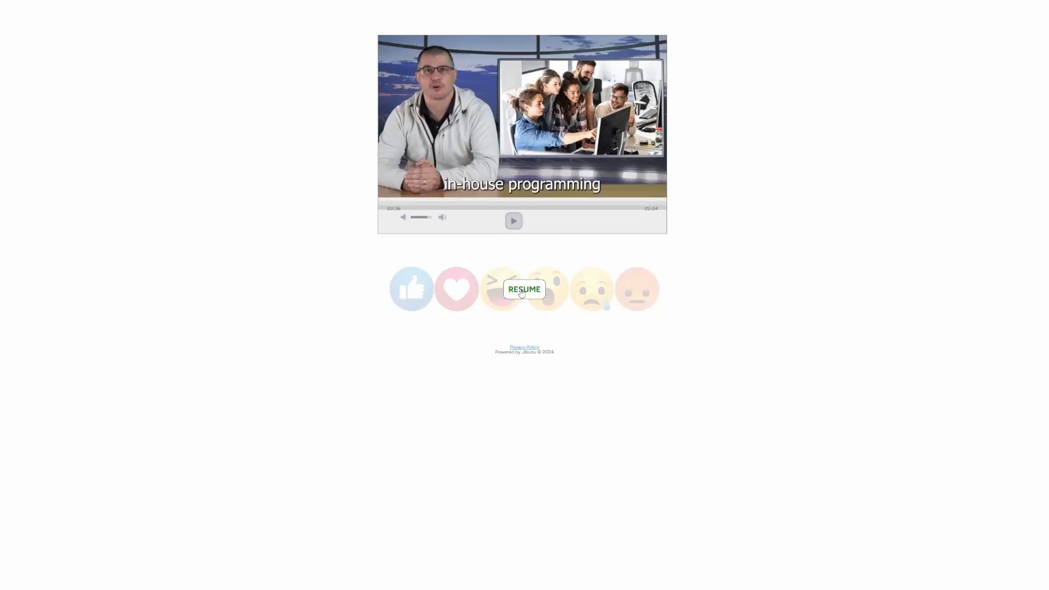
pyautogui.click(524, 289)
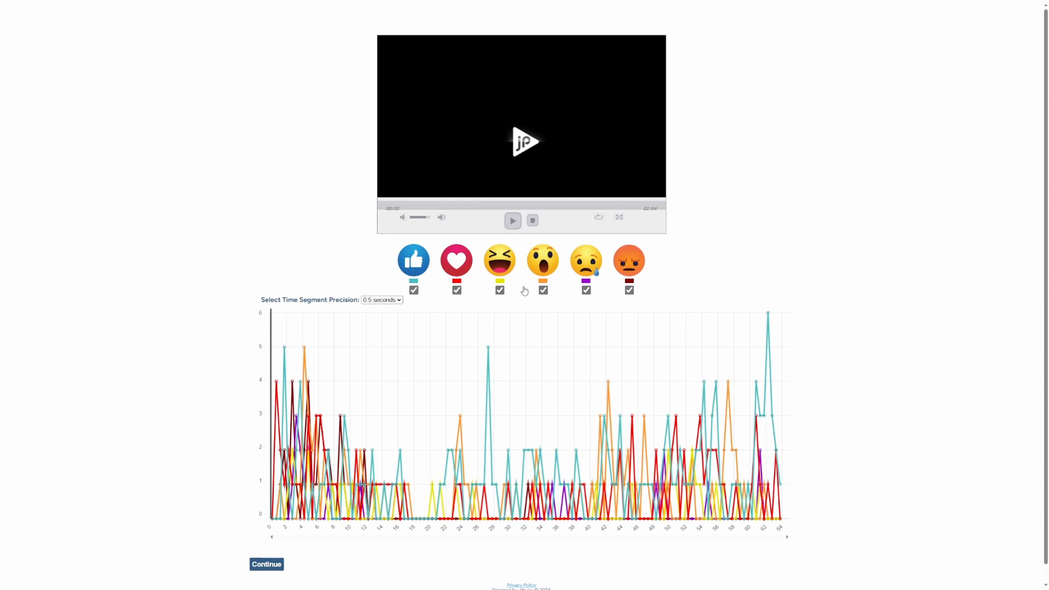
pyautogui.moveTo(525, 290)
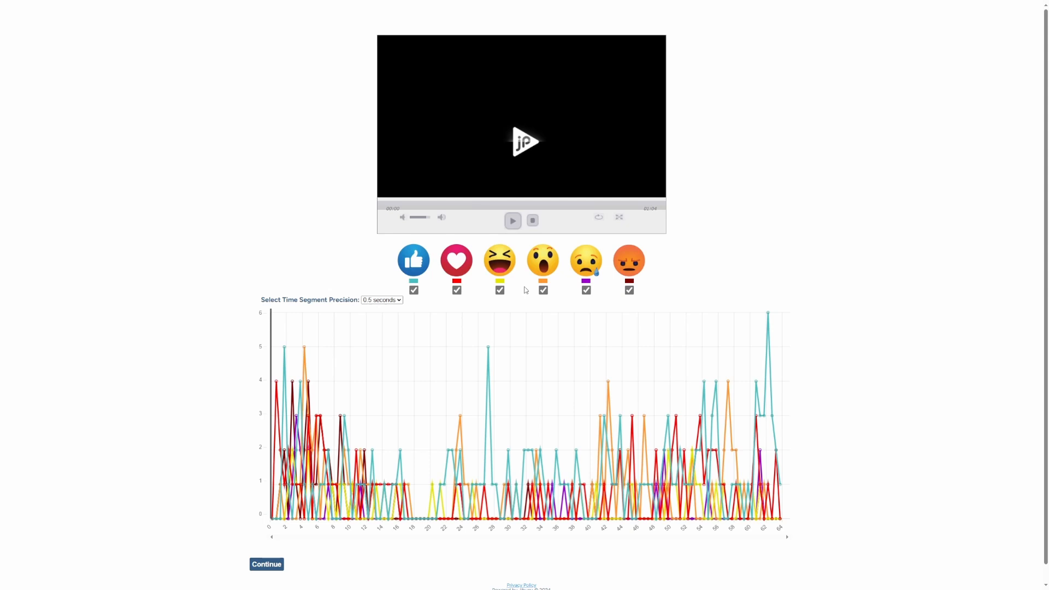
pyautogui.moveTo(383, 342)
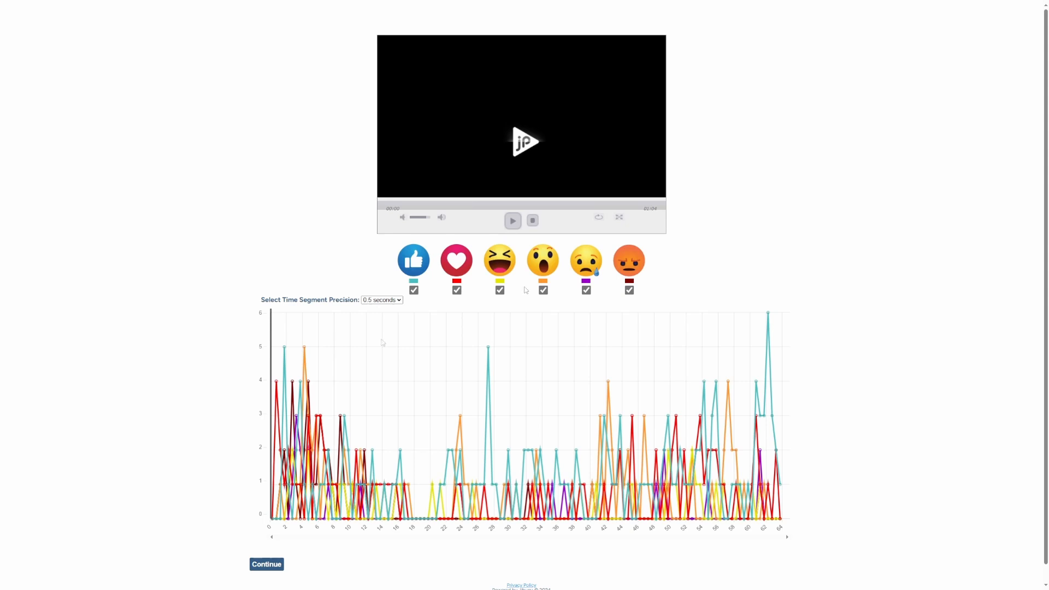
# - Filter the emoji reaction lines via the checkboxes and replay the video with the chart's time marker
pyautogui.click(382, 300)
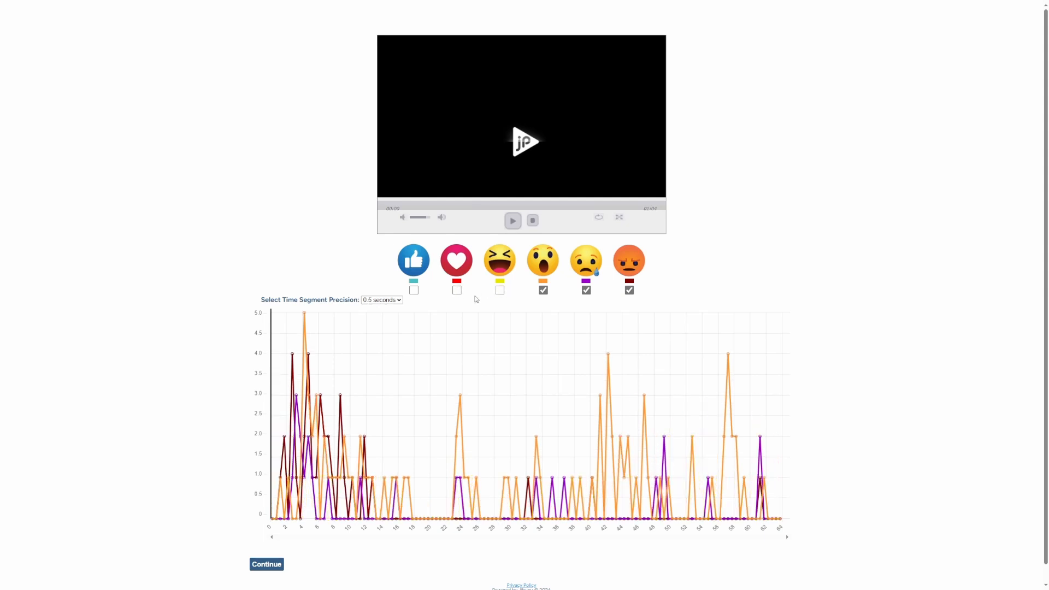
pyautogui.click(513, 221)
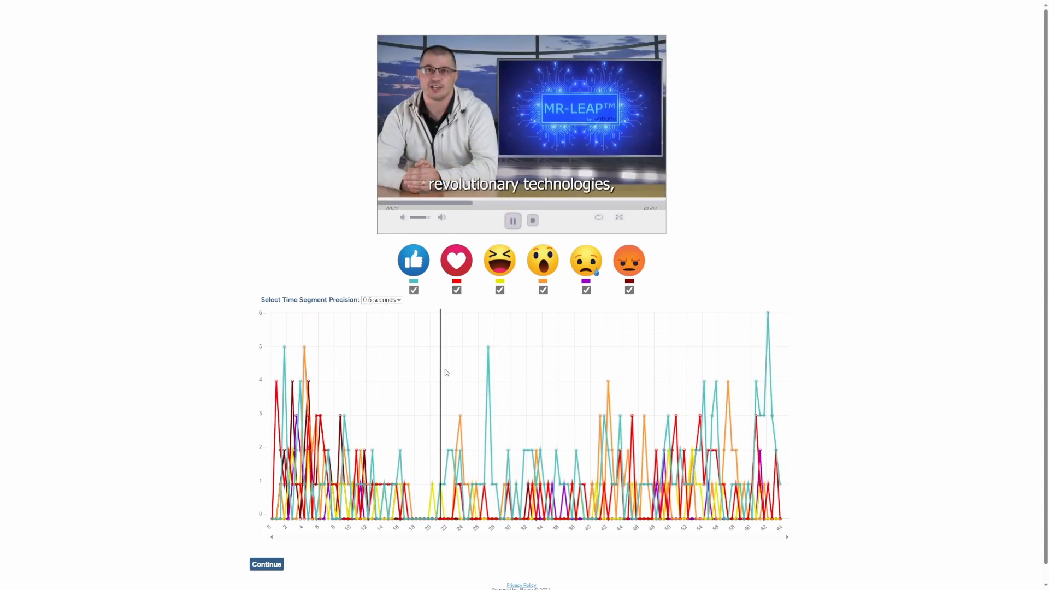